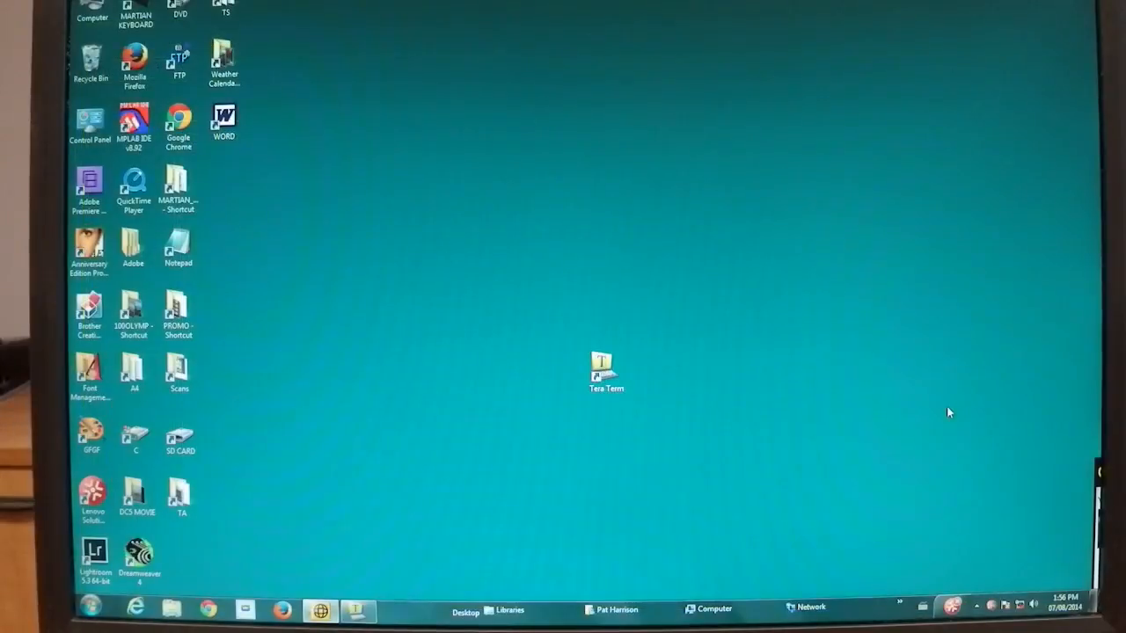
Launch Tera Term from its desktop shortcut so a terminal session opens.
left_click(605, 373)
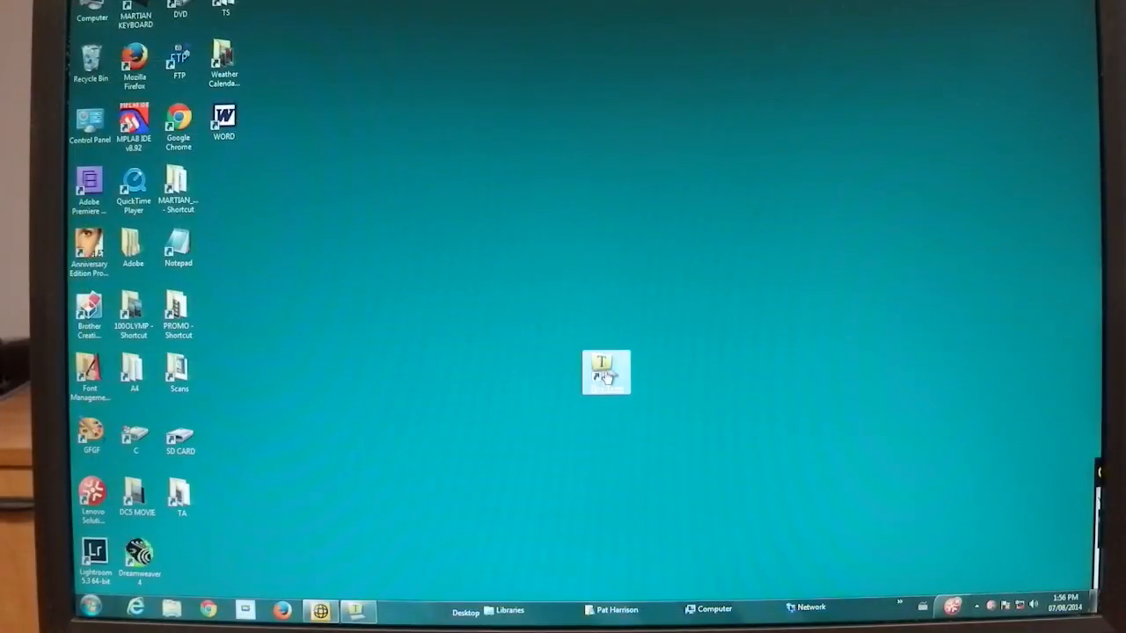
double_click(605, 371)
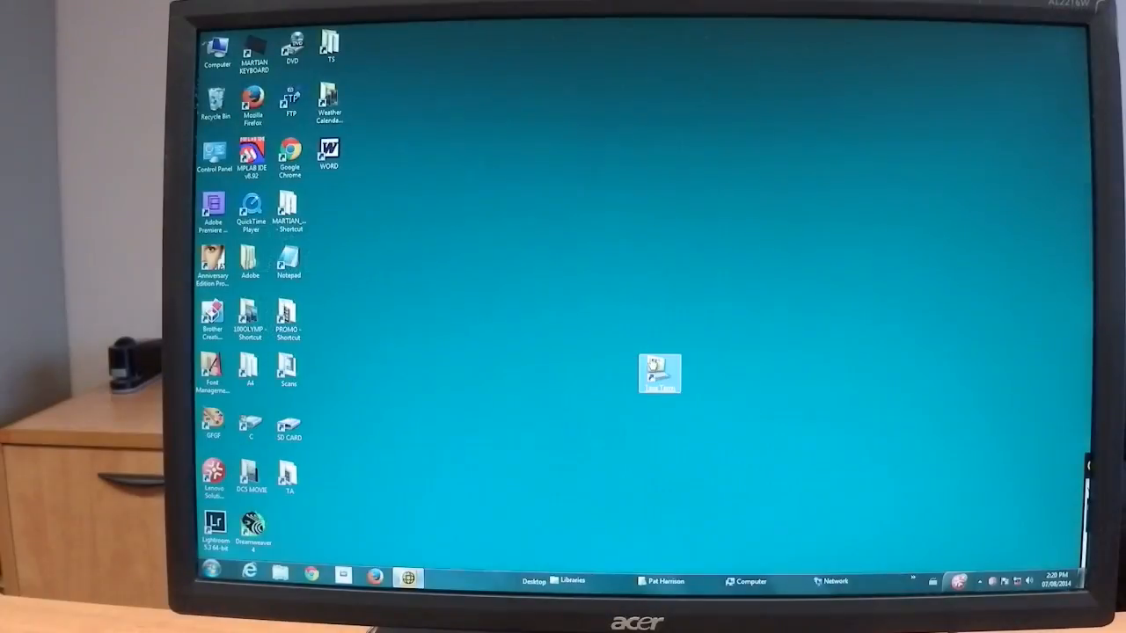
double_click(658, 373)
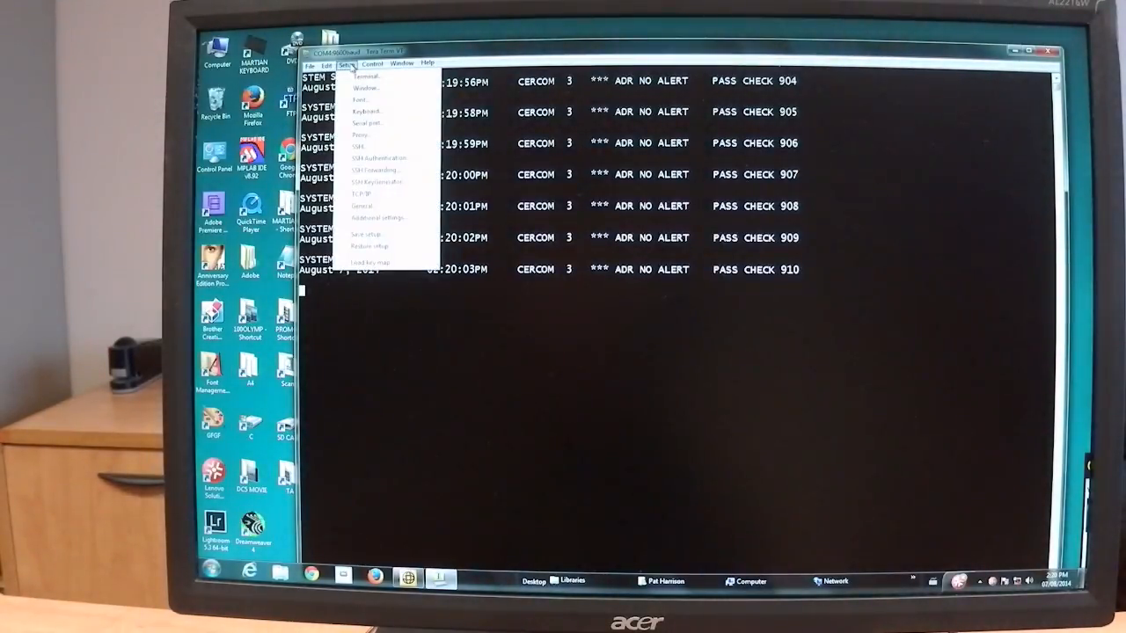
Set the terminal window background colour to green via Setup > Window.
left_click(365, 88)
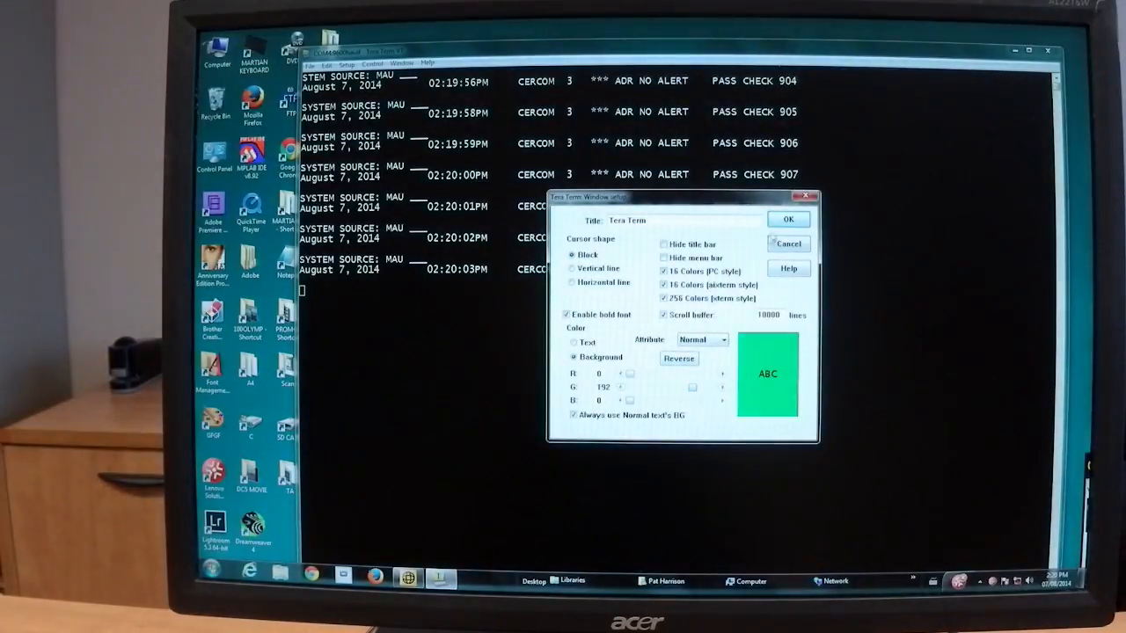
left_click(788, 218)
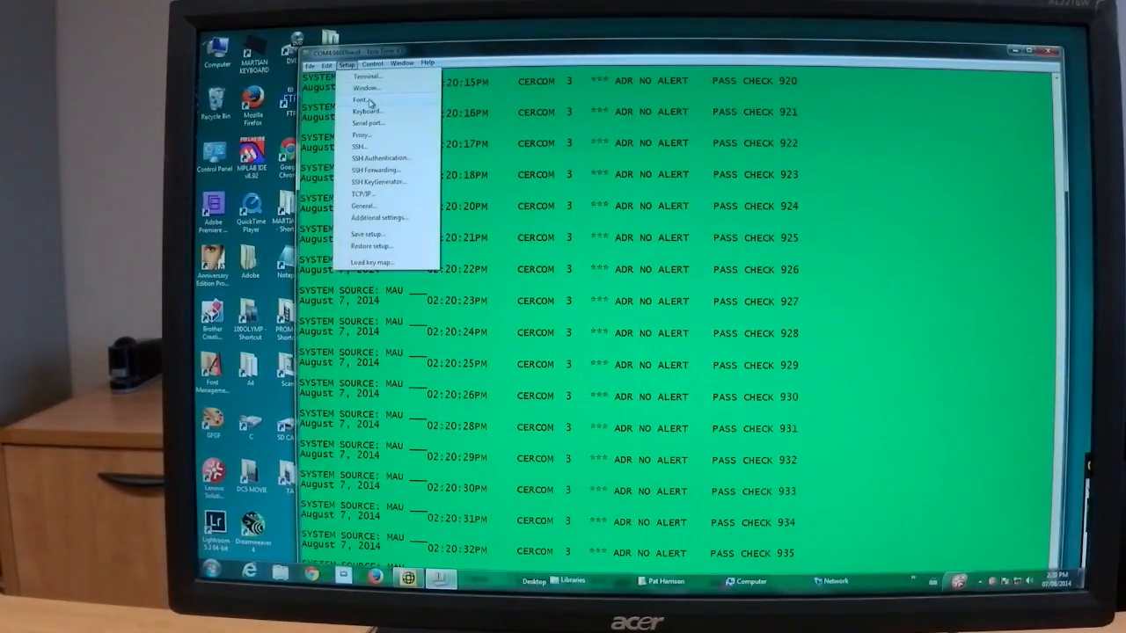
Choose a larger terminal font in Setup > Font and maximize the window.
left_click(364, 99)
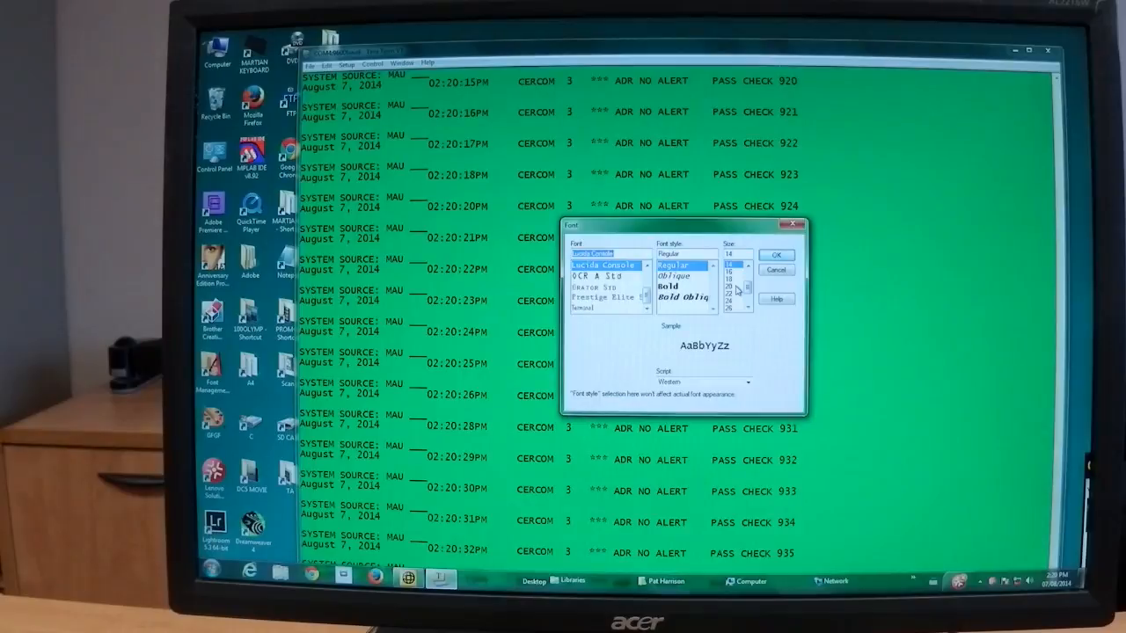
left_click(774, 257)
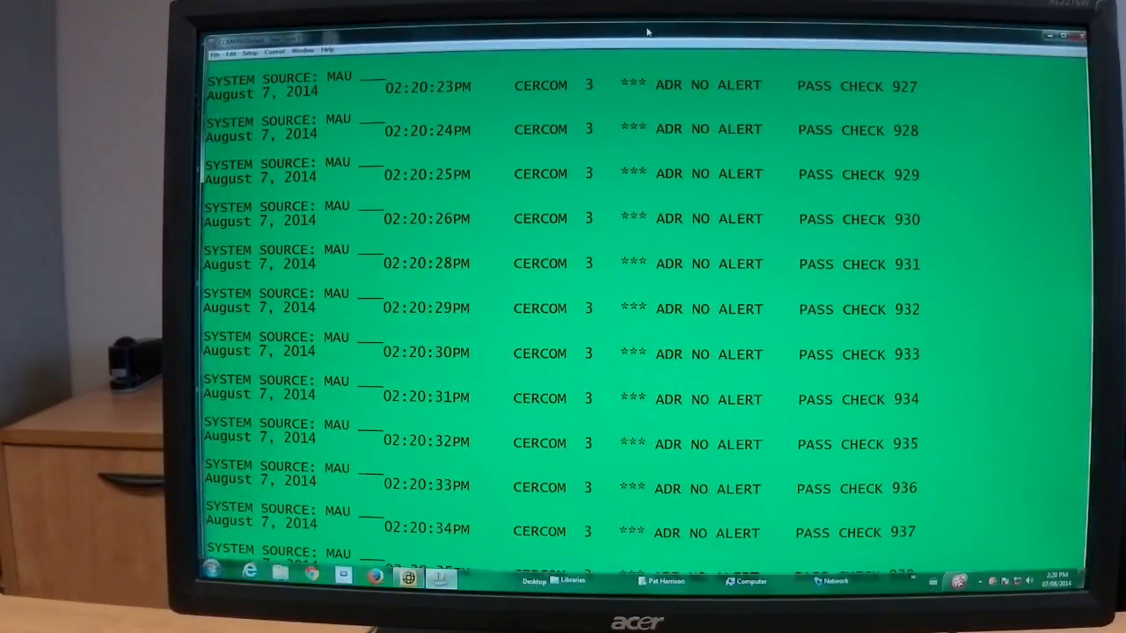
scroll("down", 3)
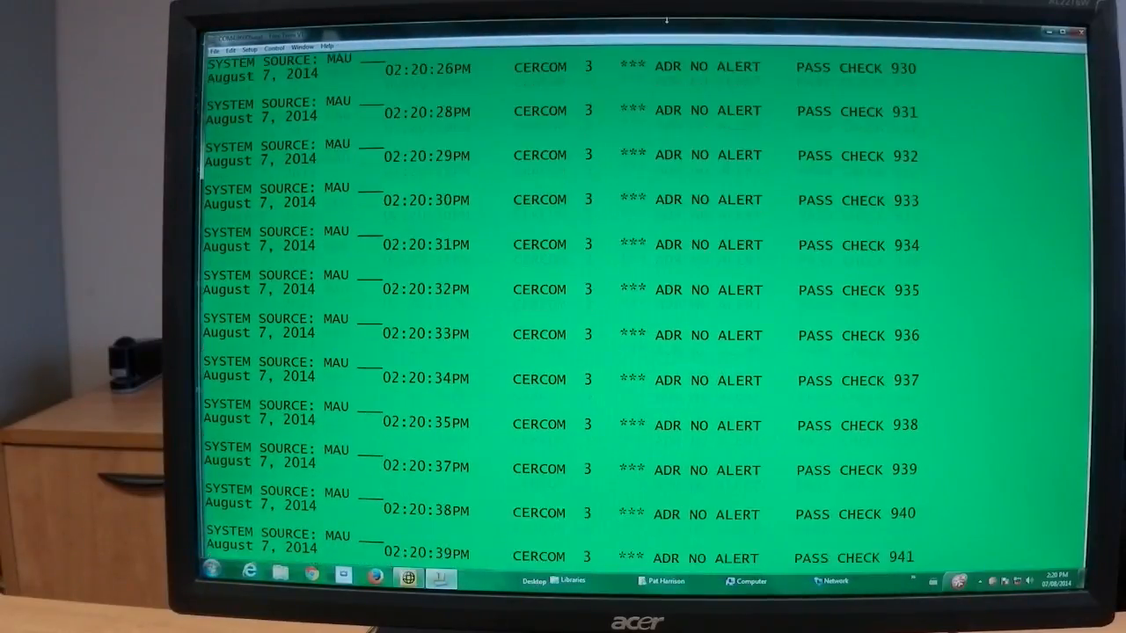